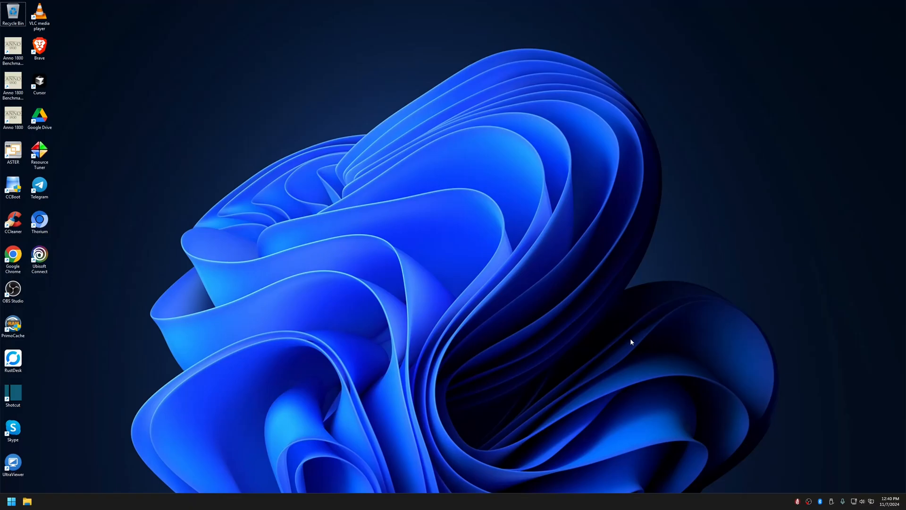
Step: Launch ASTER from the desktop shortcut and dismiss the unsupported Windows build warning
{"action": "left_click", "coordinate": [12, 150]}
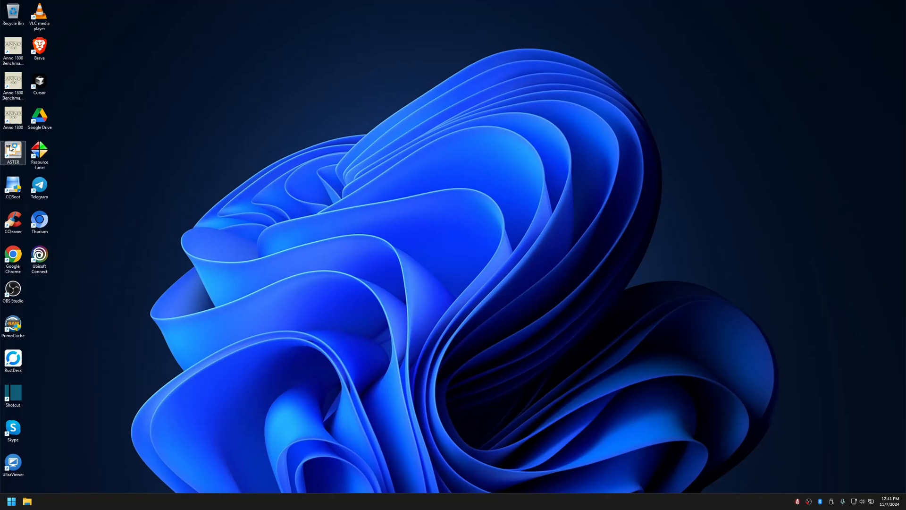
{"action": "double_click", "coordinate": [13, 147]}
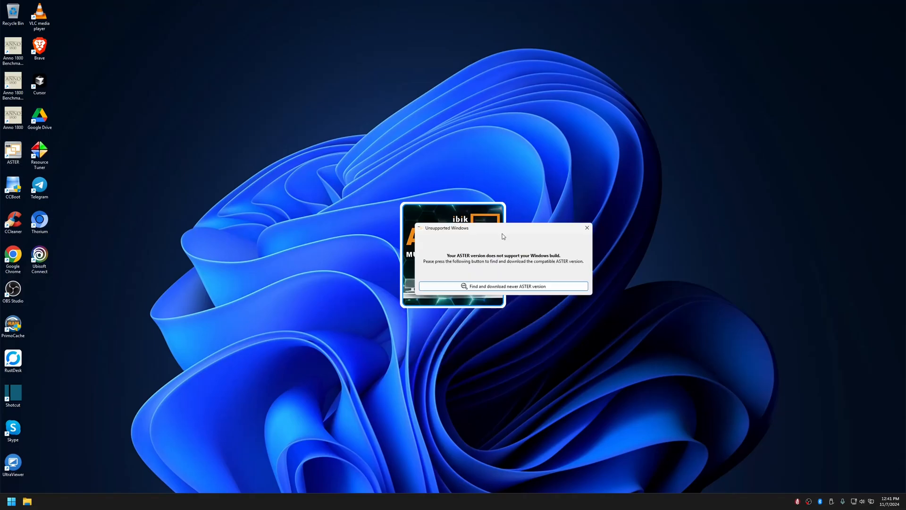
{"action": "mouse_move", "coordinate": [578, 234]}
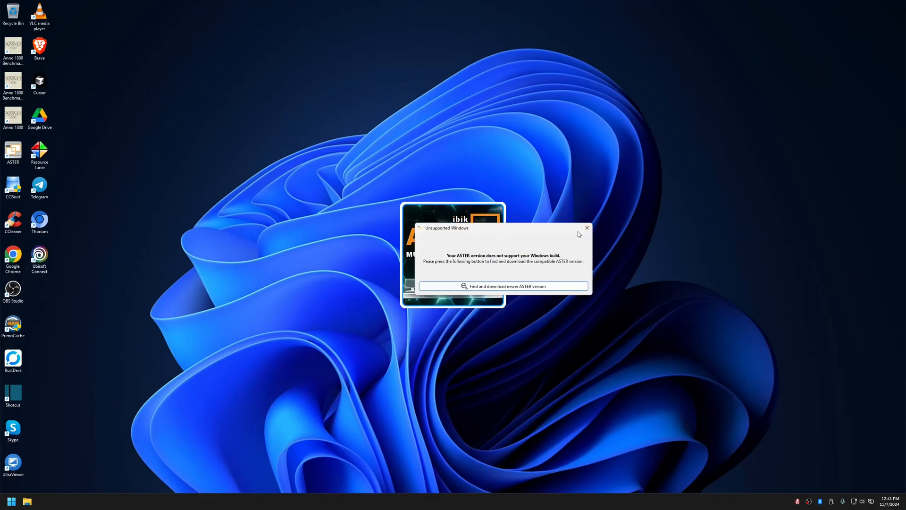
{"action": "mouse_move", "coordinate": [458, 230]}
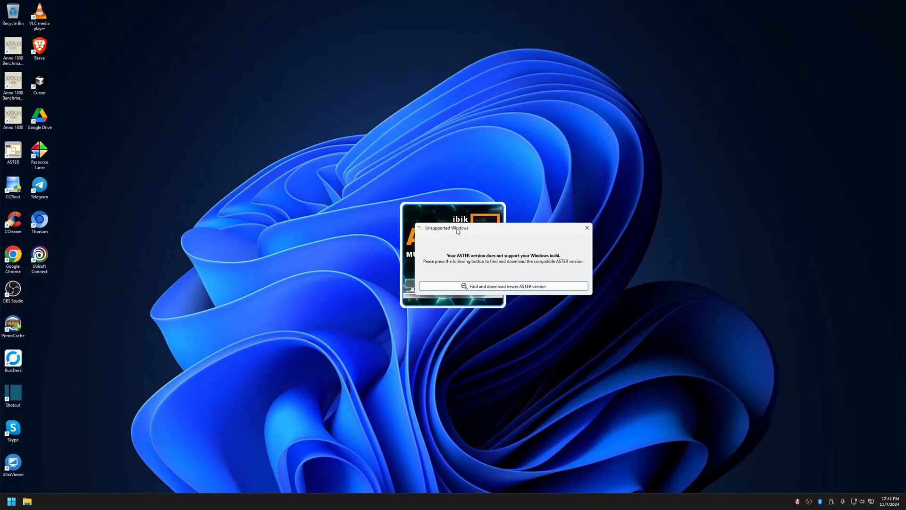
{"action": "mouse_move", "coordinate": [587, 227]}
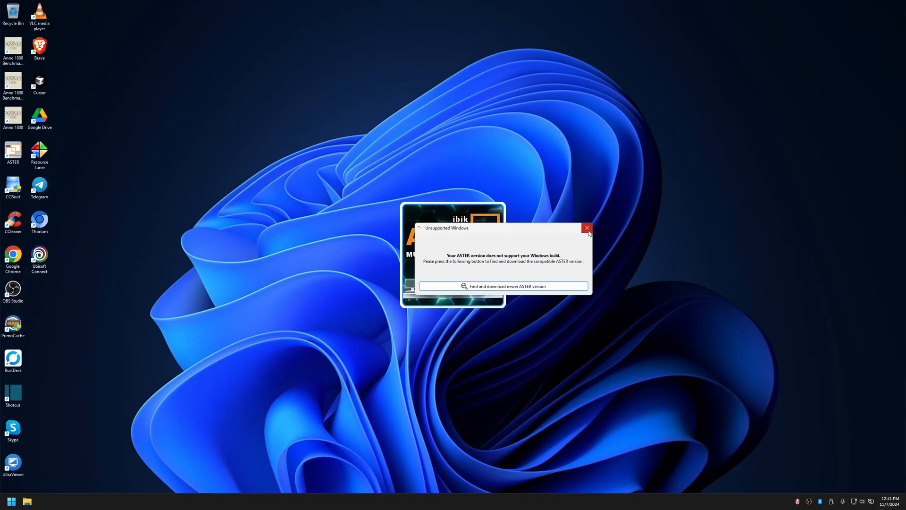
{"action": "mouse_move", "coordinate": [587, 229]}
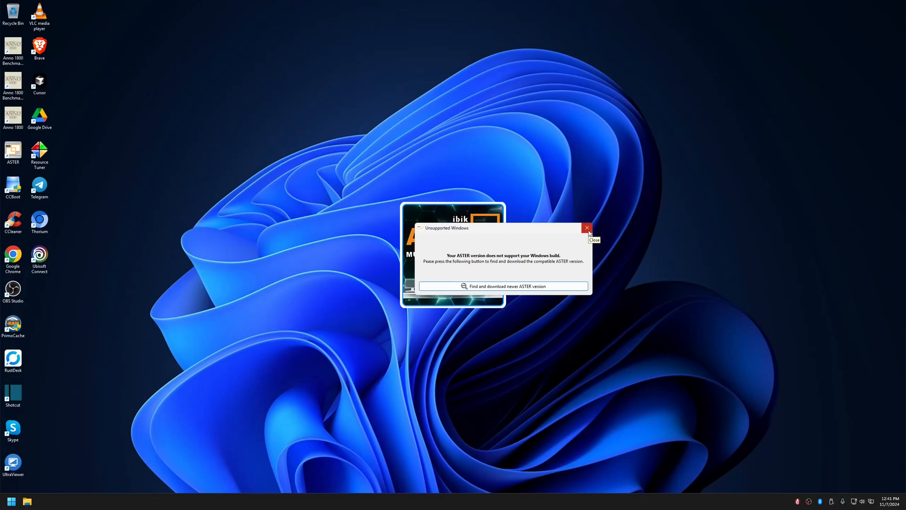
{"action": "left_click", "coordinate": [586, 227]}
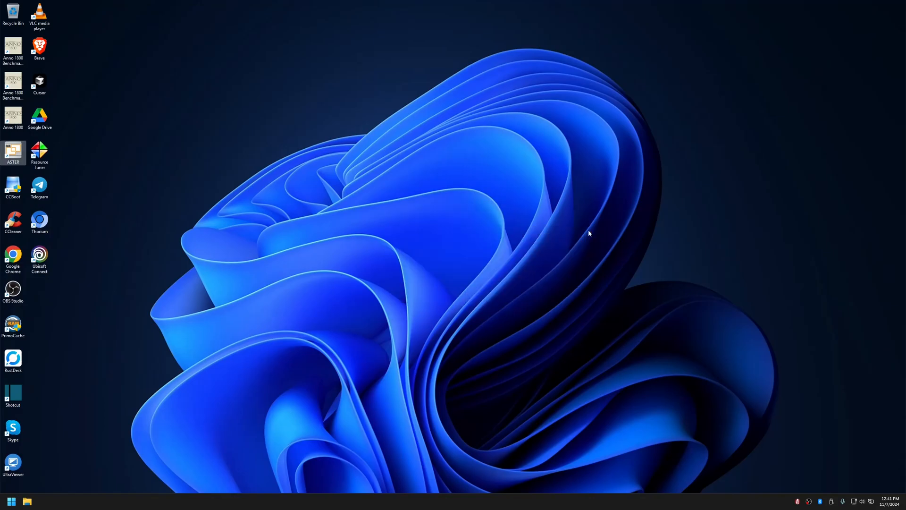
{"action": "mouse_move", "coordinate": [114, 265]}
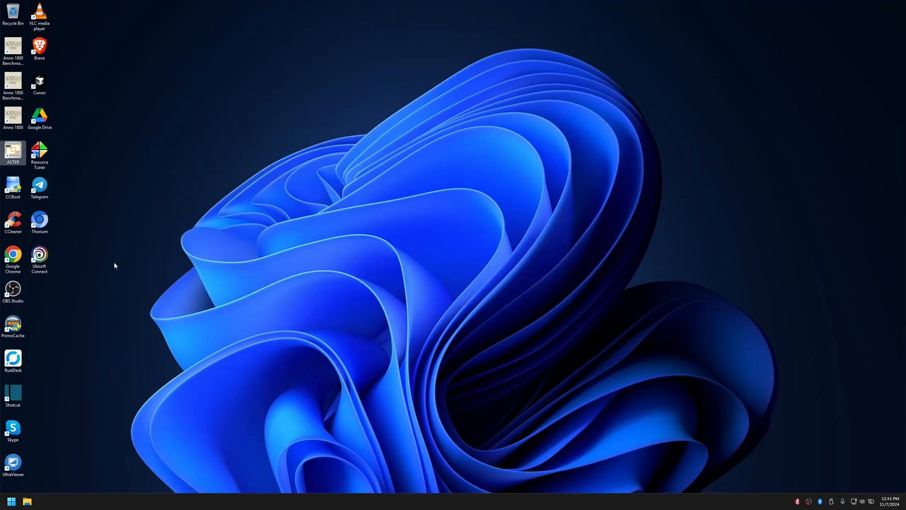
Step: Open Downloads in File Explorer and run the Setup_ASTER253b.exe installer
{"action": "left_click", "coordinate": [40, 221]}
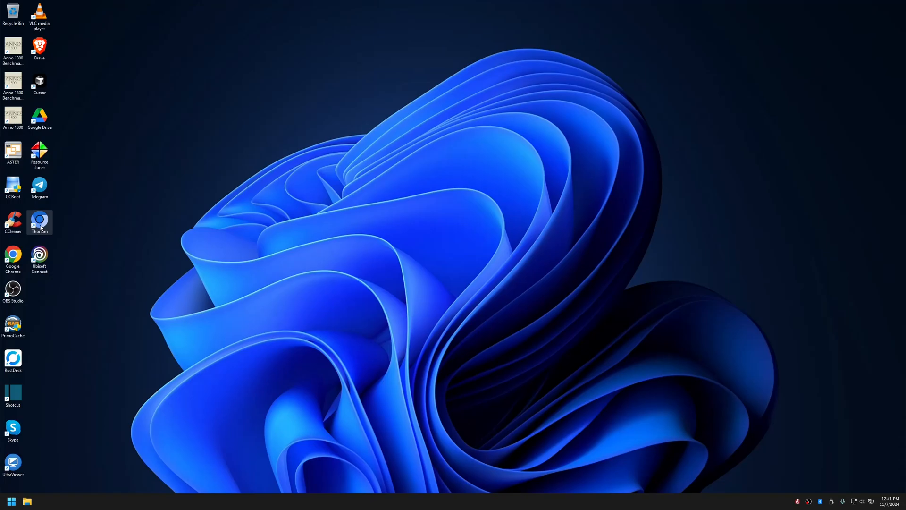
{"action": "double_click", "coordinate": [39, 220]}
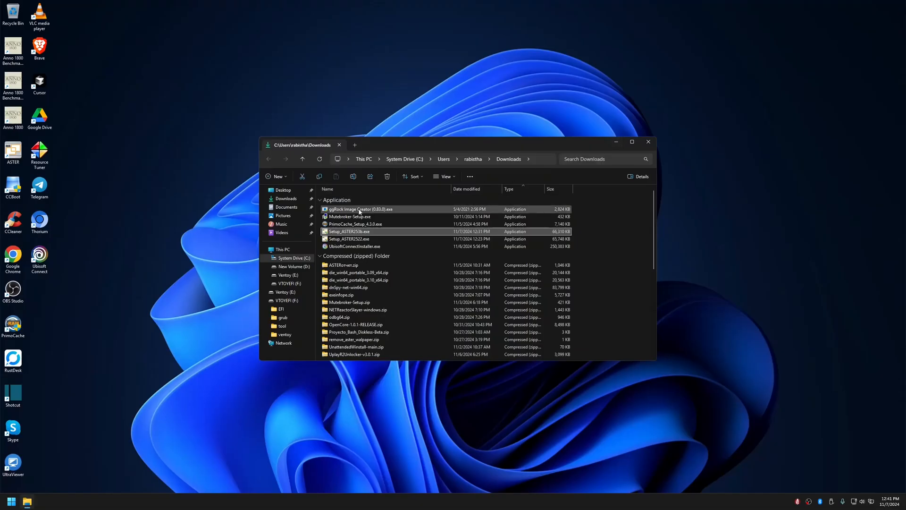
{"action": "left_click", "coordinate": [363, 231]}
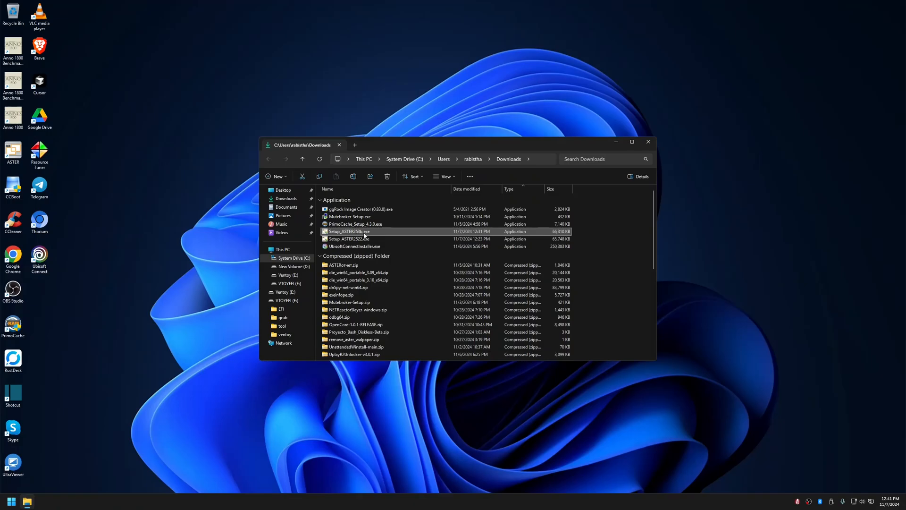
{"action": "double_click", "coordinate": [349, 231]}
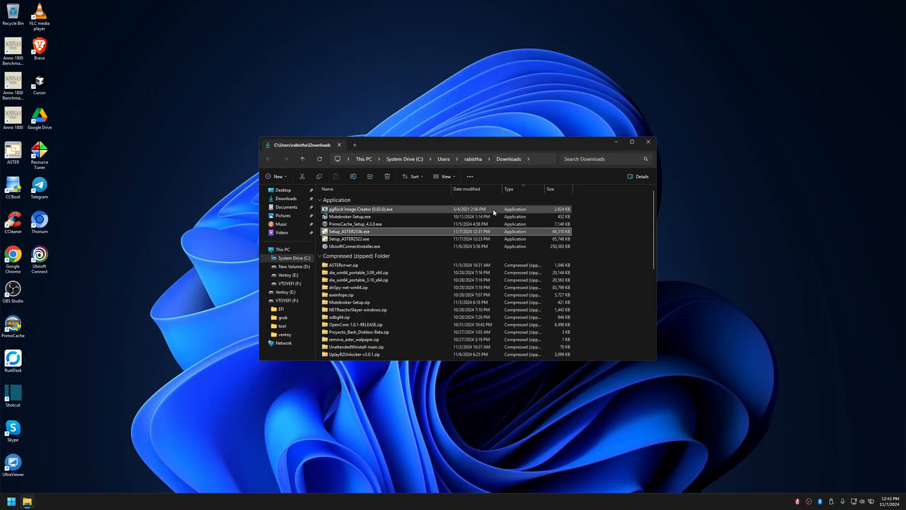
{"action": "double_click", "coordinate": [349, 231]}
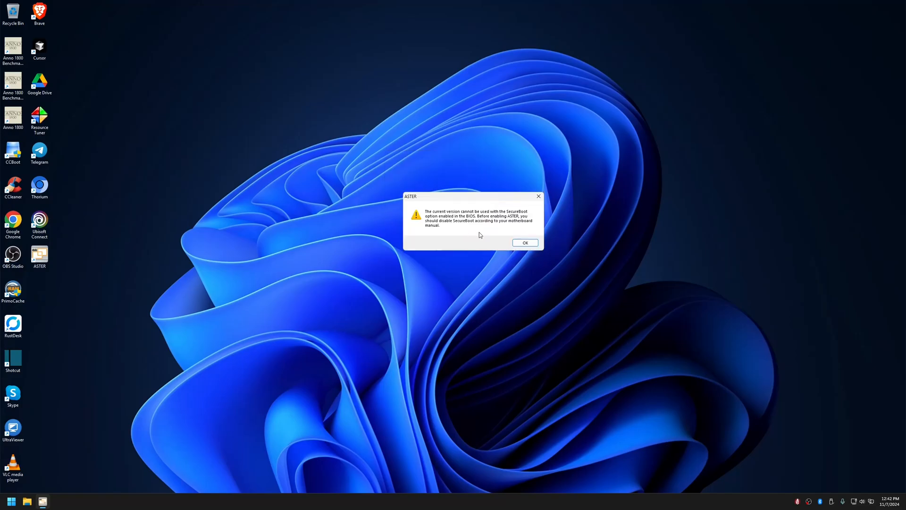
{"action": "mouse_move", "coordinate": [512, 228]}
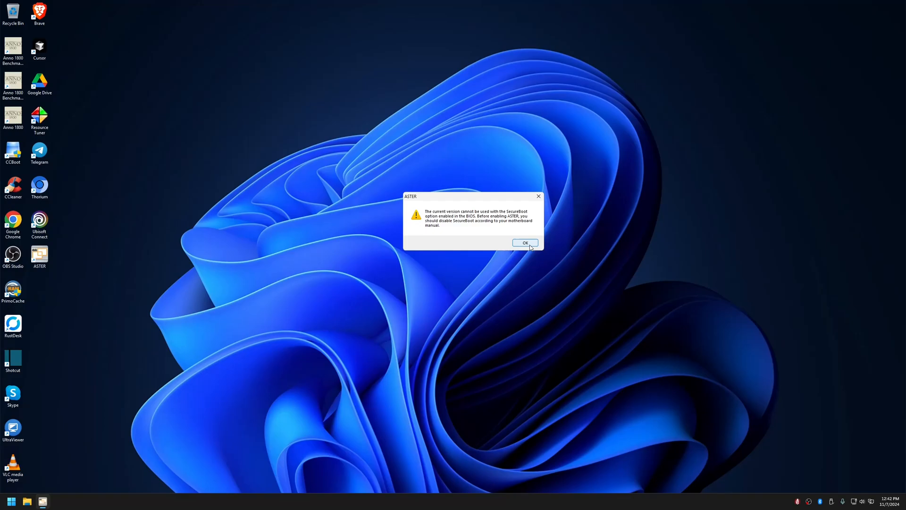
Step: Acknowledge the Secure Boot warning and close the wizard with 'start ASTER' enabled
{"action": "left_click", "coordinate": [525, 242]}
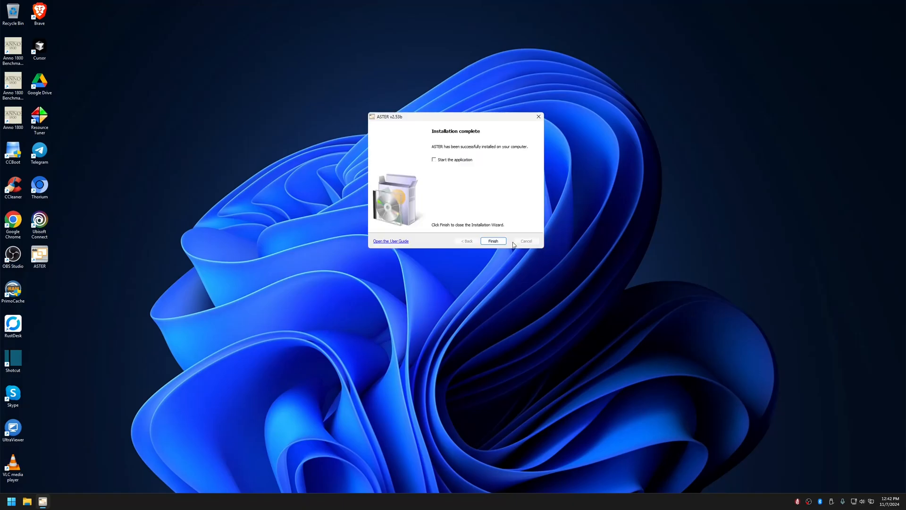
{"action": "left_click", "coordinate": [434, 159]}
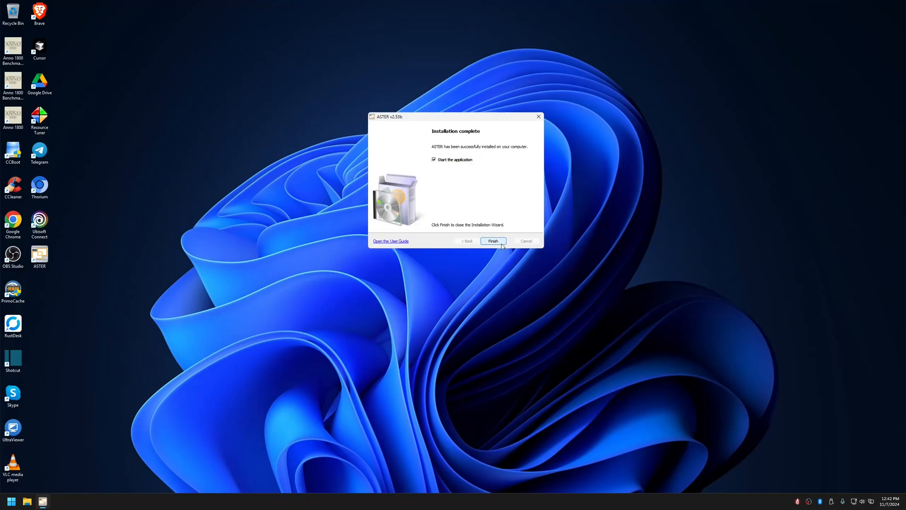
{"action": "left_click", "coordinate": [492, 241]}
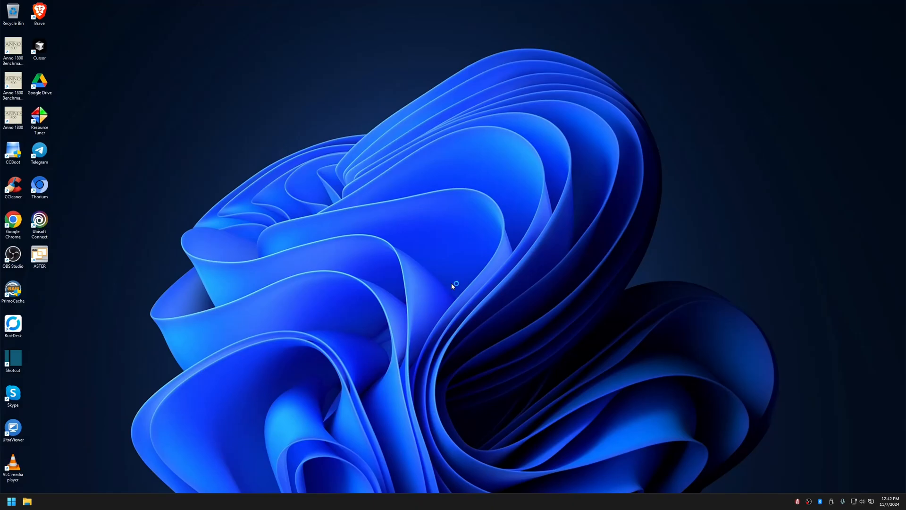
{"action": "mouse_move", "coordinate": [462, 281]}
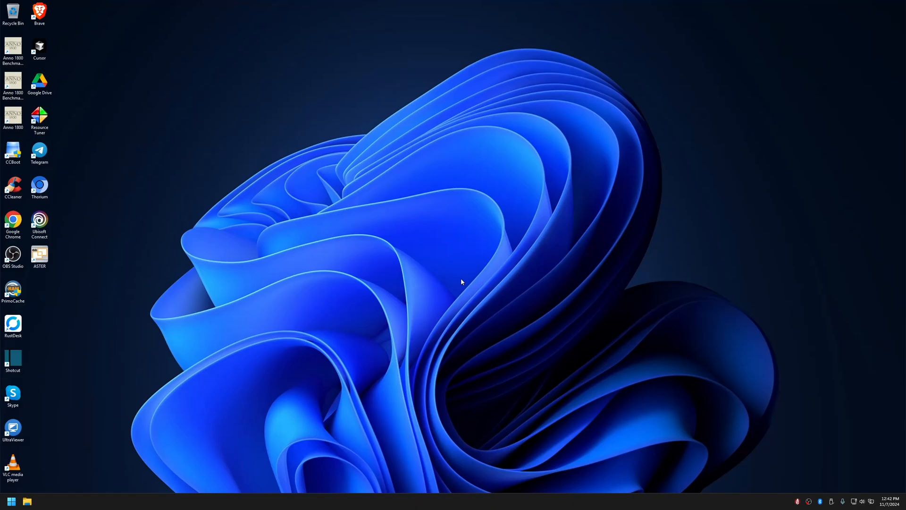
Step: Open ASTER Control from its desktop shortcut, showing ASTER disabled, then enter BIOS setup
{"action": "double_click", "coordinate": [39, 253]}
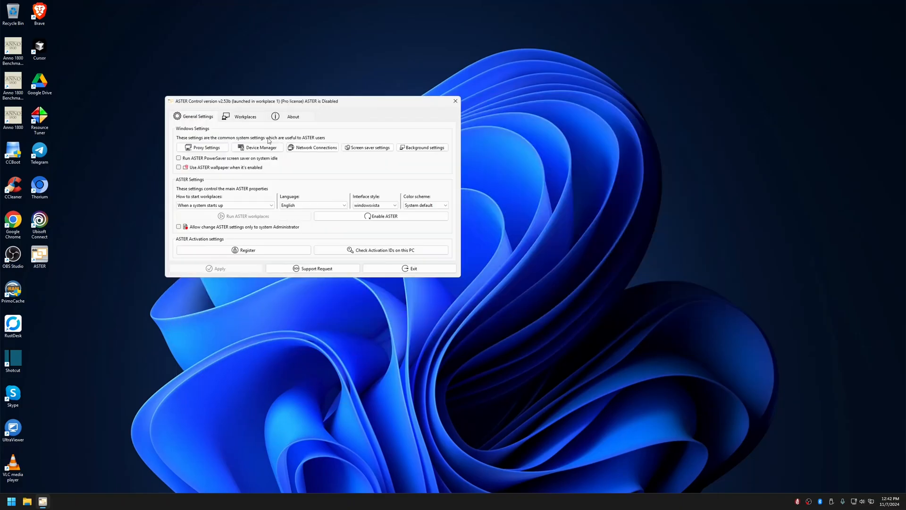
{"action": "left_click", "coordinate": [384, 215]}
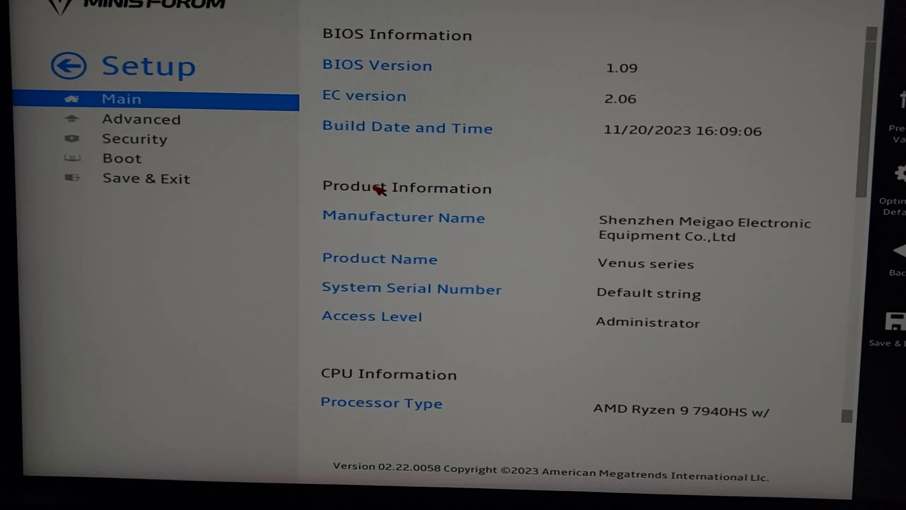
Step: Set Security > Secure Boot to Disabled, then save and exit BIOS
{"action": "scroll", "scroll_direction": "down", "scroll_amount": 3}
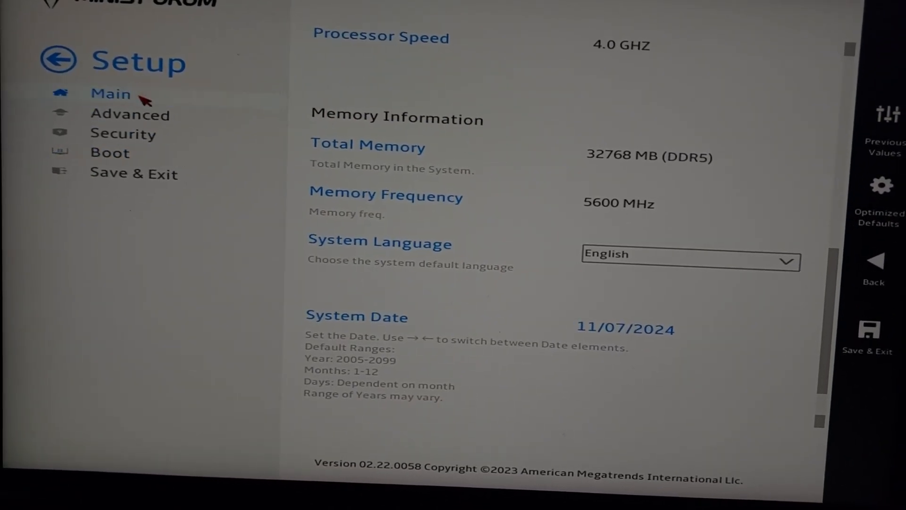
{"action": "left_click", "coordinate": [130, 114]}
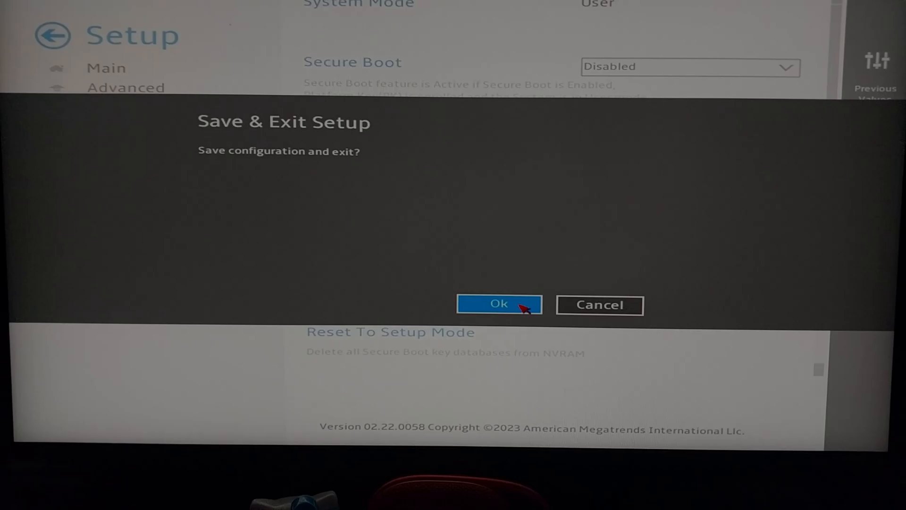
{"action": "left_click", "coordinate": [499, 304]}
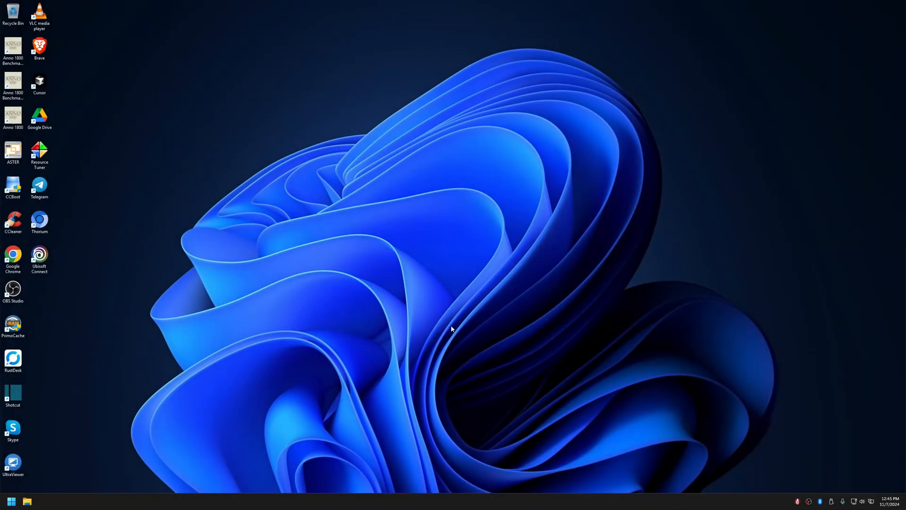
{"action": "mouse_move", "coordinate": [406, 321]}
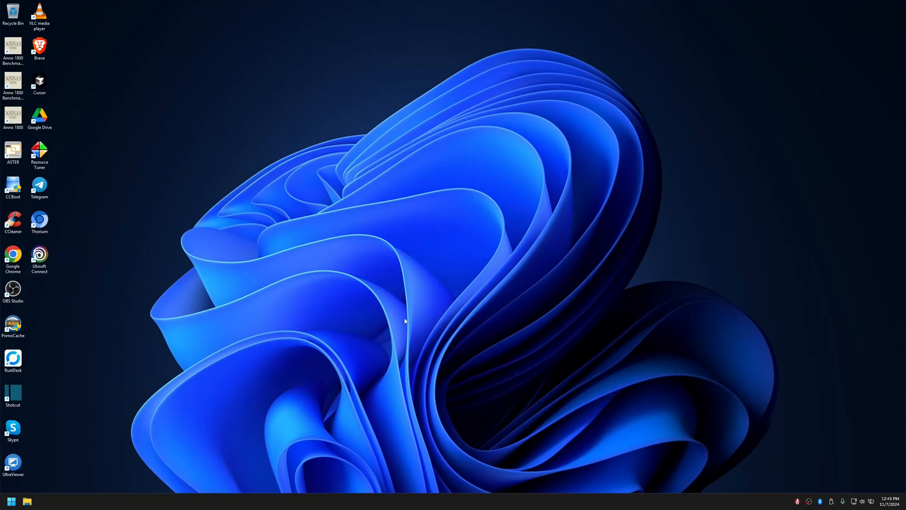
{"action": "mouse_move", "coordinate": [275, 297]}
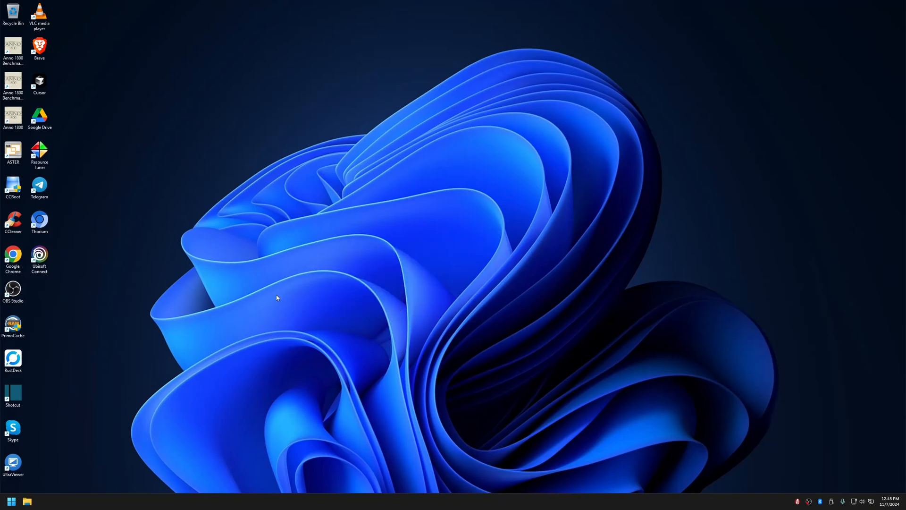
{"action": "type", "text": "ms"}
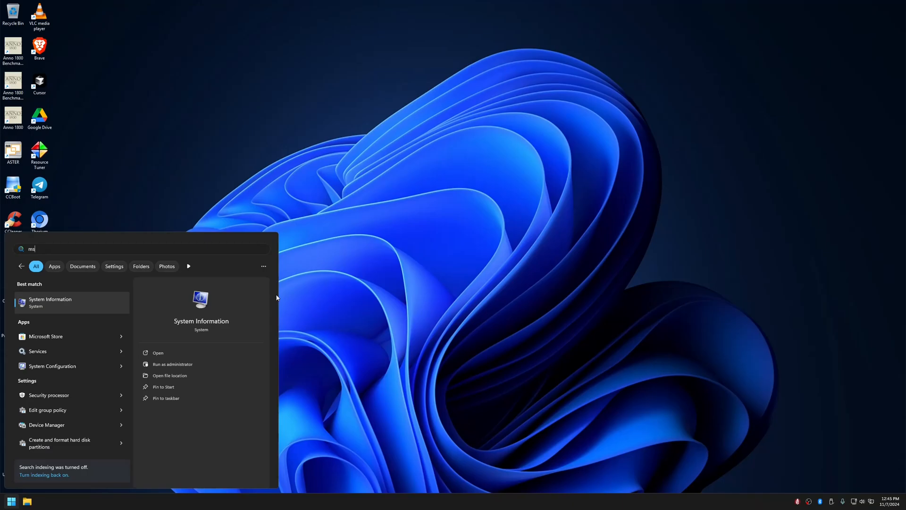
{"action": "left_click", "coordinate": [50, 302]}
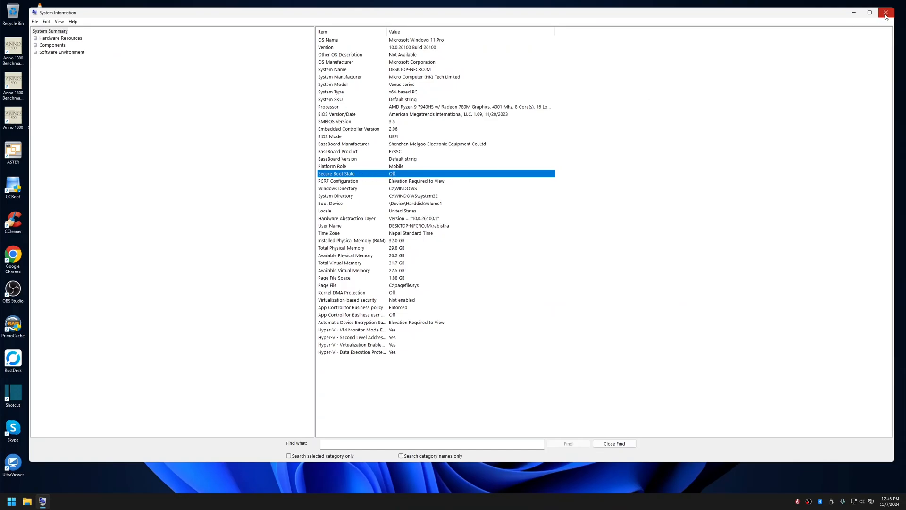
{"action": "left_click", "coordinate": [885, 11]}
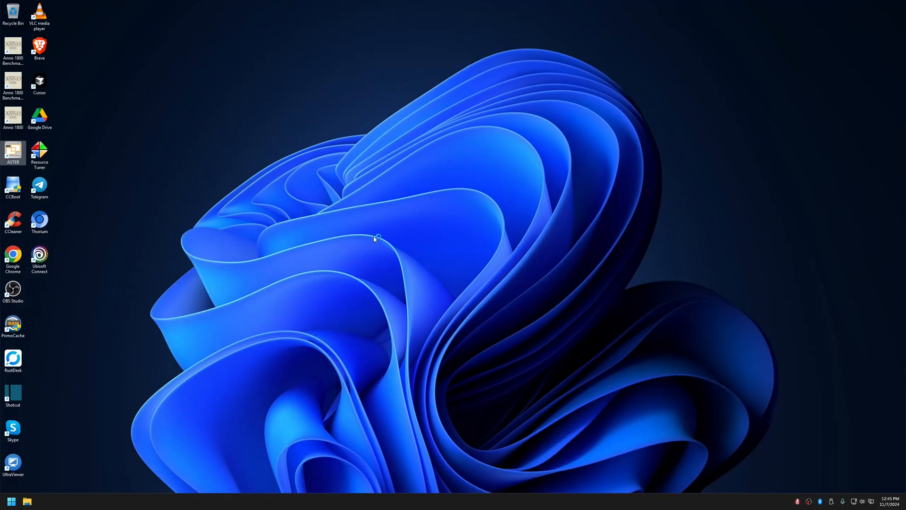
Step: Open Task Manager, run ASTER workplaces from the warning, and view workplaces 1–4 layout
{"action": "right_click", "coordinate": [535, 505]}
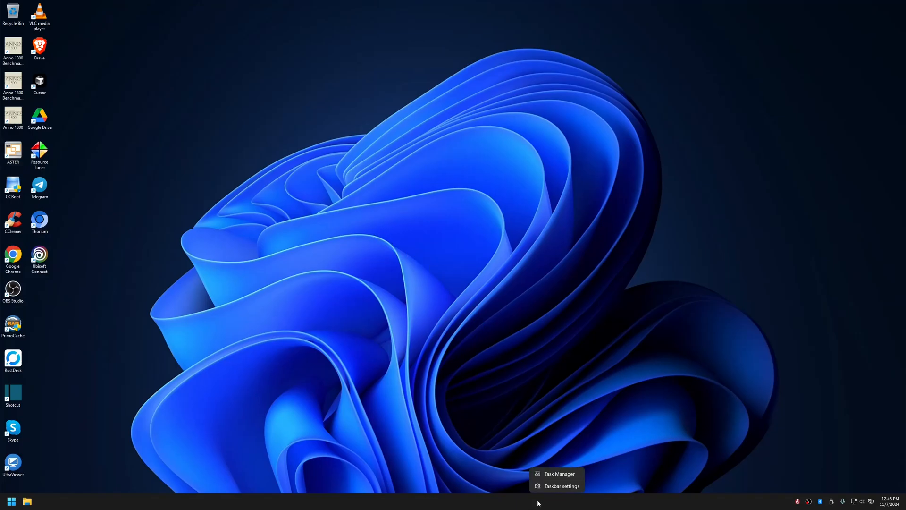
{"action": "left_click", "coordinate": [559, 473]}
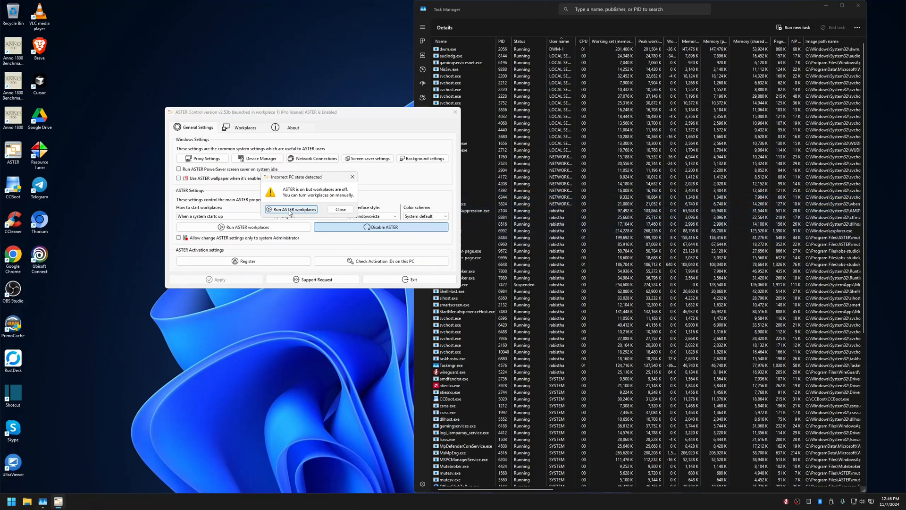
{"action": "left_click", "coordinate": [341, 209]}
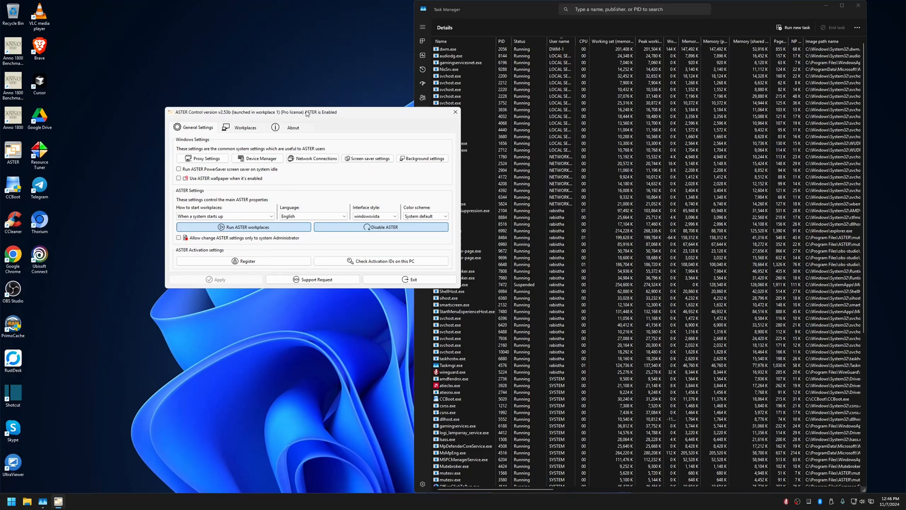
{"action": "left_click_drag", "start_coordinate": [311, 113], "coordinate": [234, 89]}
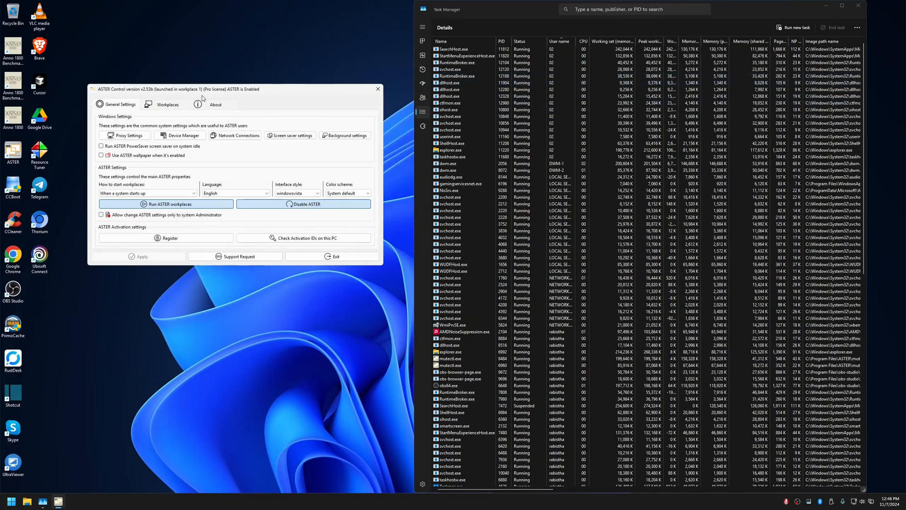
{"action": "left_click", "coordinate": [166, 104]}
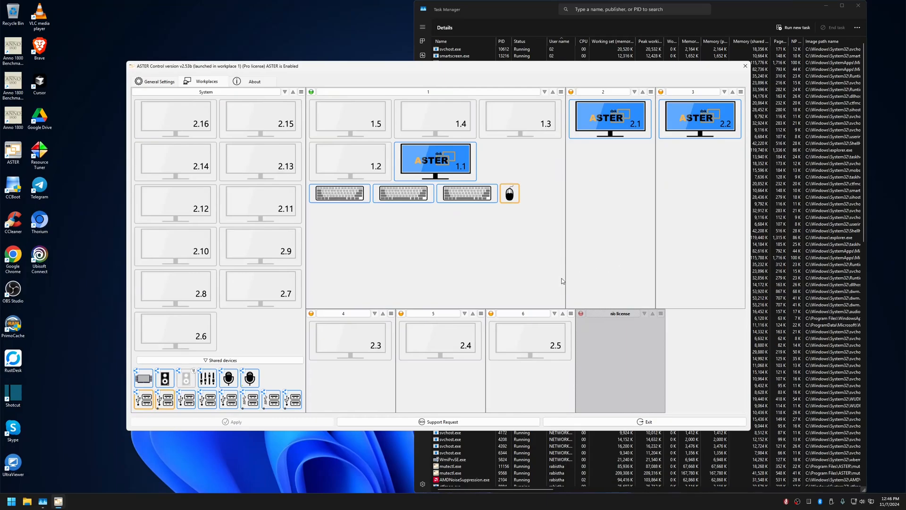
{"action": "left_click", "coordinate": [350, 341]}
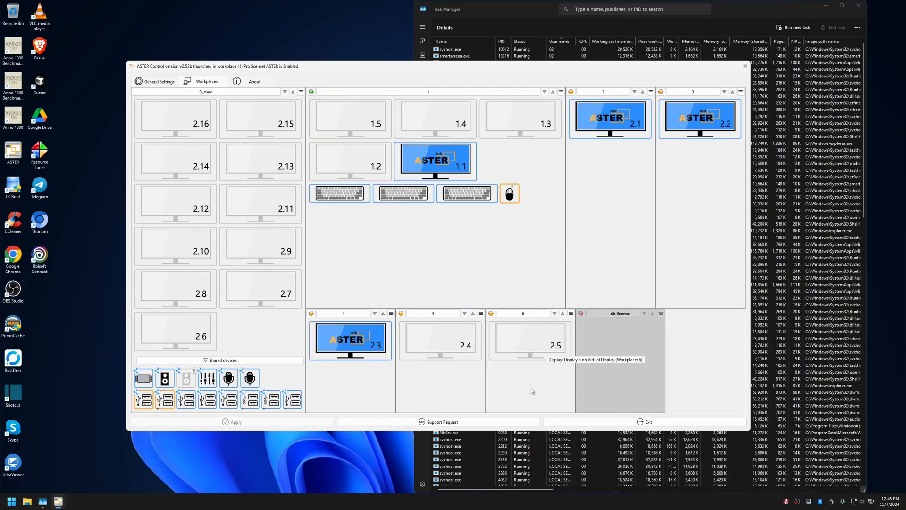